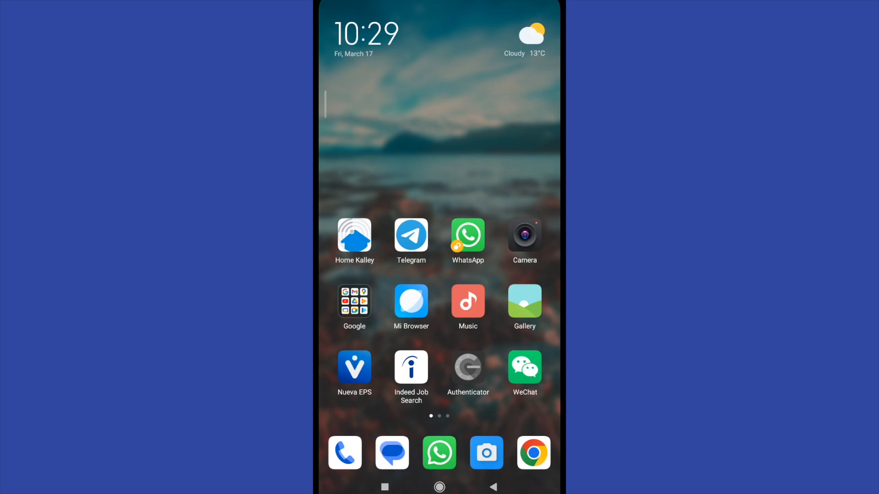
- Swipe to the second home-screen page where the Settings app sits
scroll(left, 3)
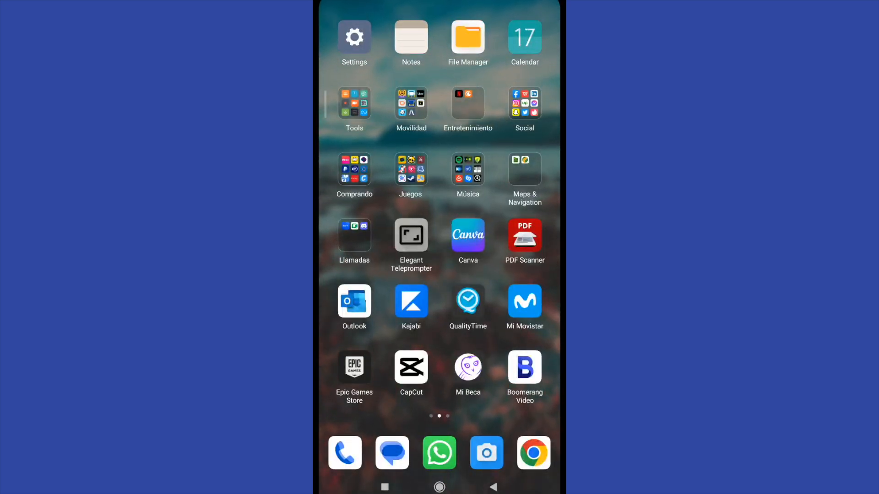
- Go into Settings and reach the Privacy protection page of sensitive permissions
click(354, 37)
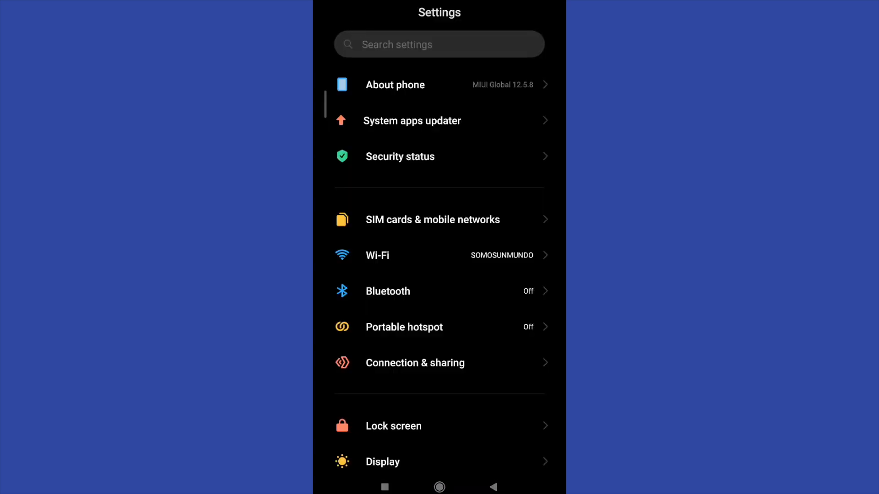
scroll(down, 3)
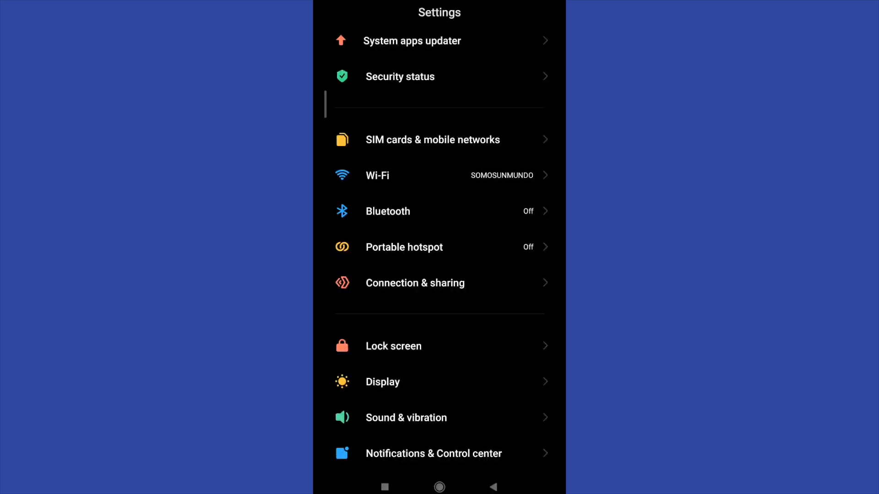
scroll(down, 3)
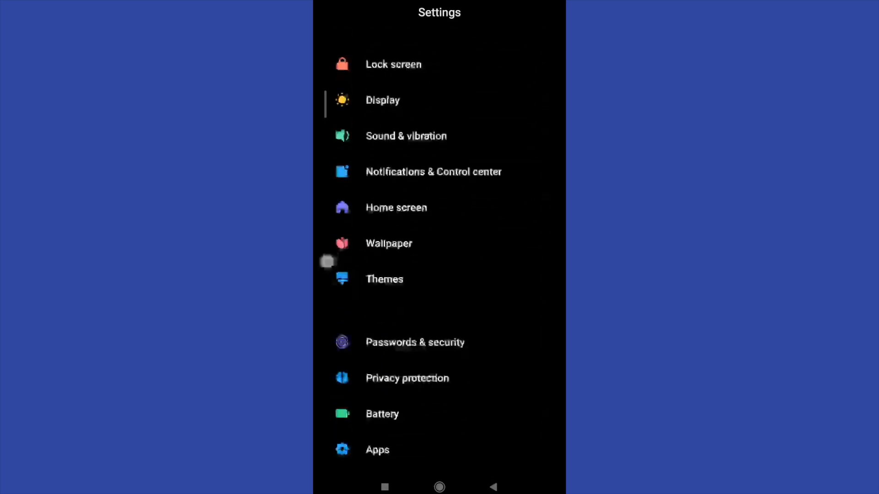
scroll(down, 3)
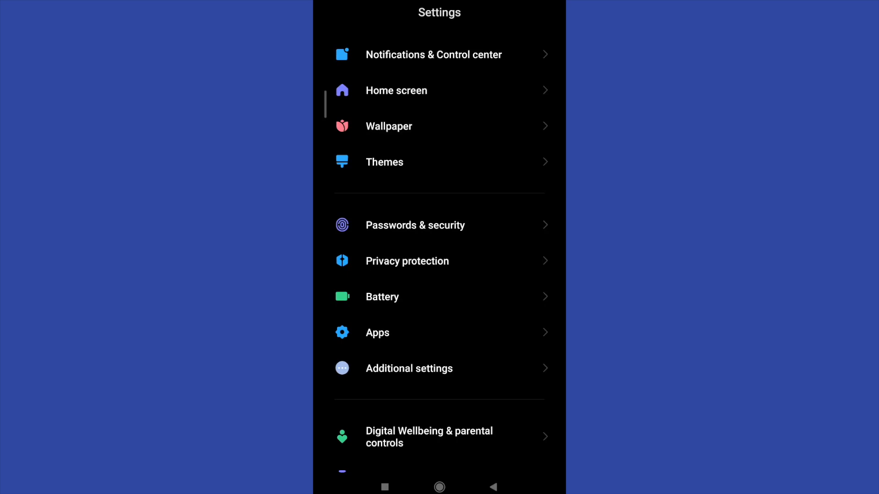
click(406, 261)
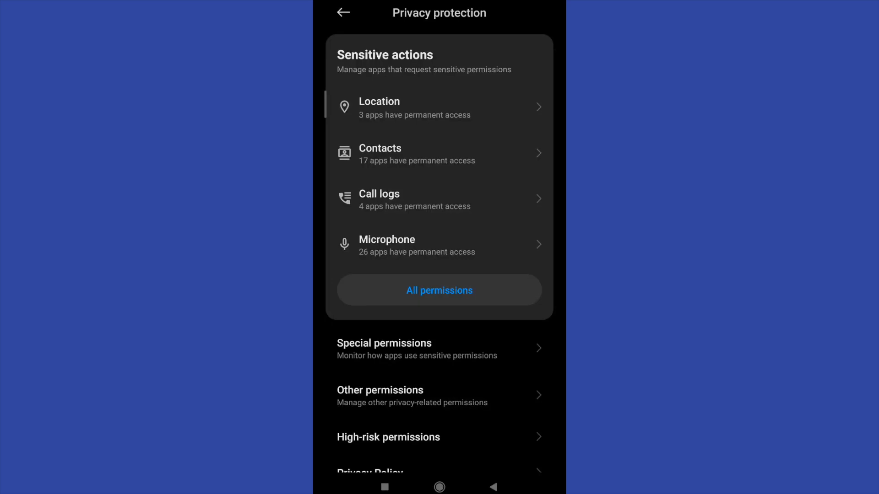
- Under Special permissions, reach the Install unknown apps list showing each app as Not allowed
click(384, 349)
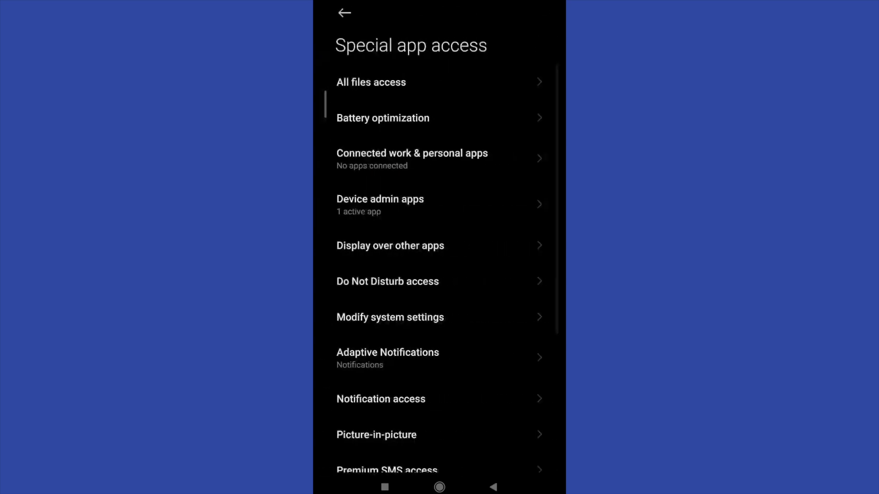
scroll(down, 3)
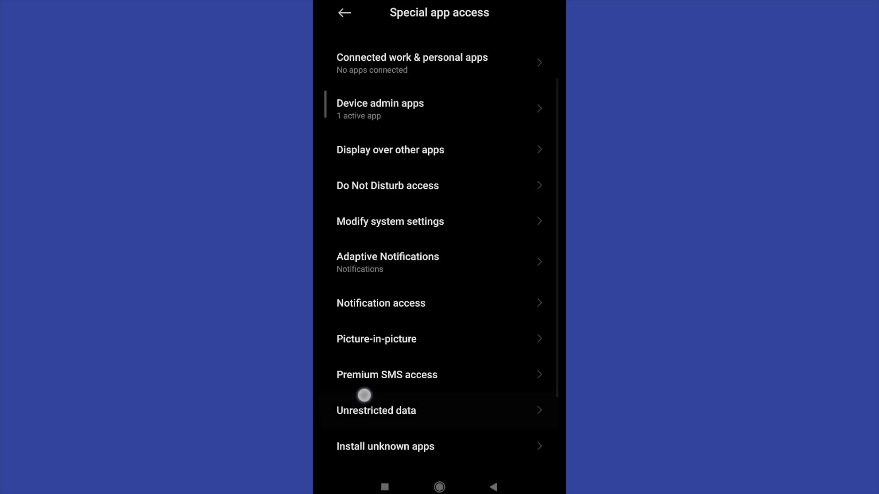
scroll(down, 3)
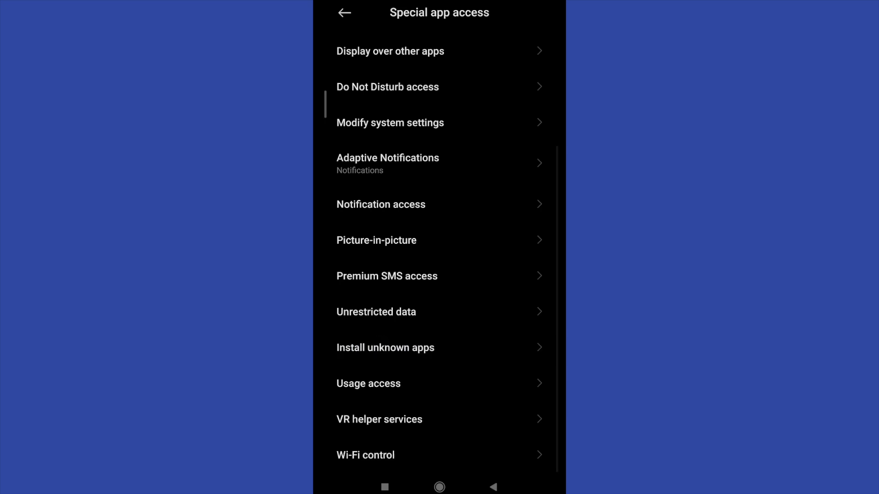
click(385, 348)
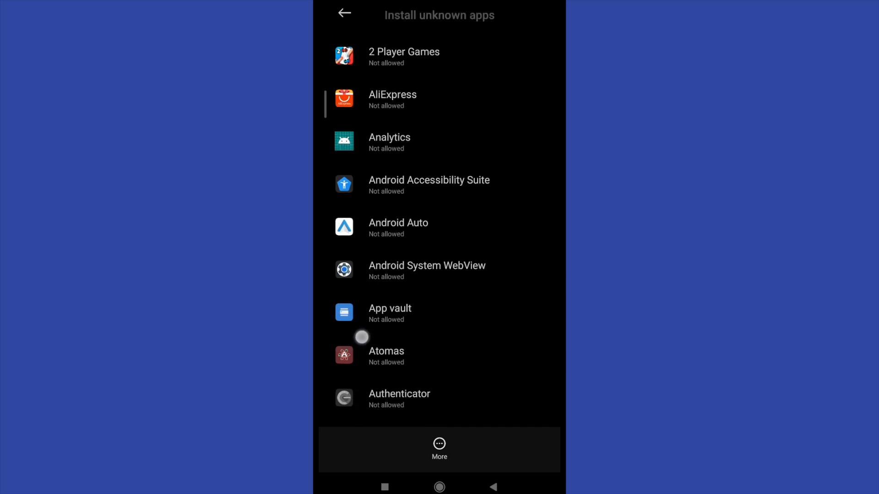
- Find Chrome in the list and switch on Allow from this source, raising the Danger warning
scroll(down, 3)
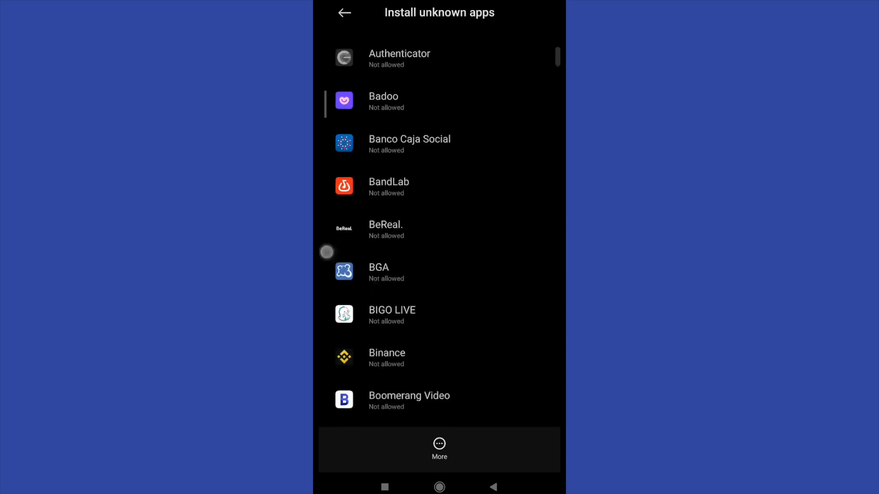
scroll(down, 3)
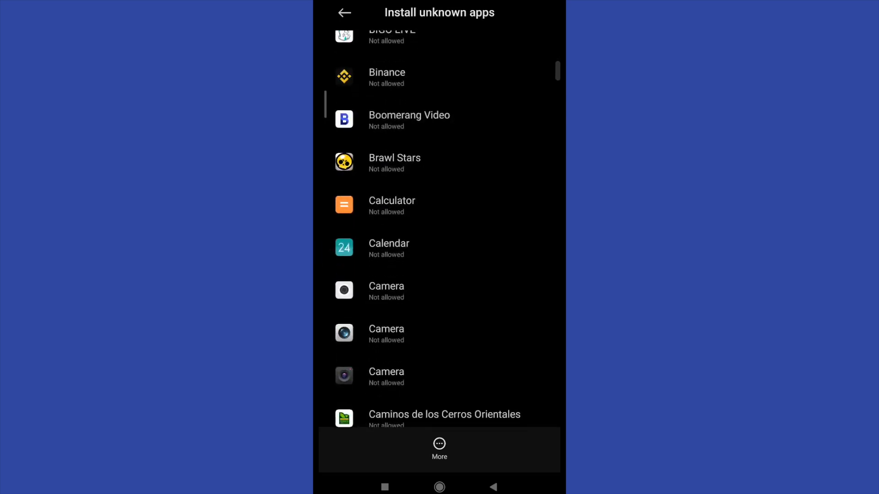
scroll(down, 3)
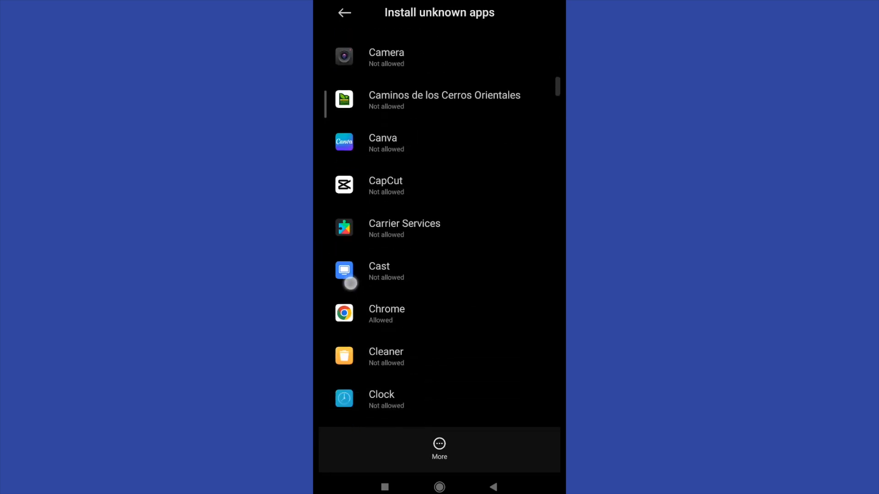
scroll(down, 3)
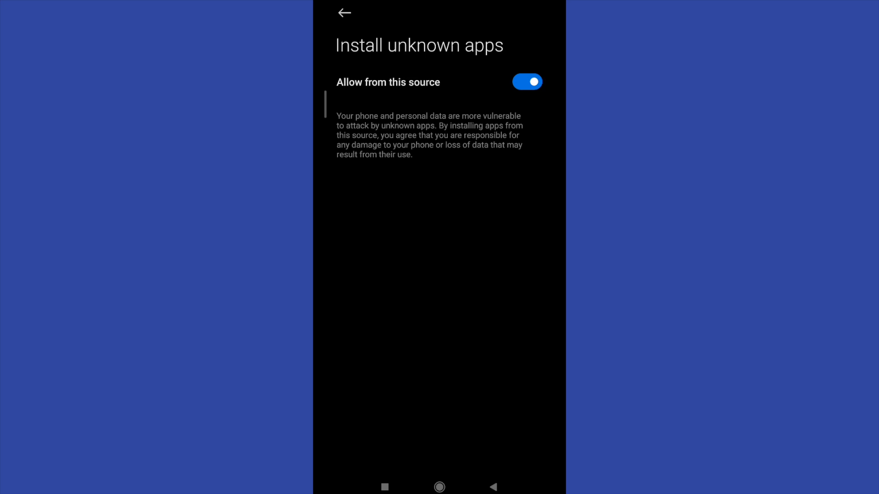
click(527, 83)
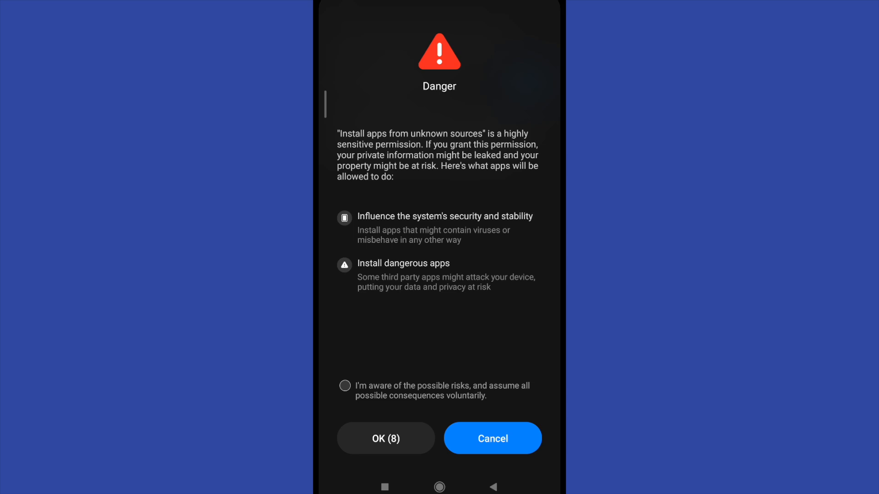
- Acknowledge the risks and confirm OK so Chrome may install unknown apps
click(344, 386)
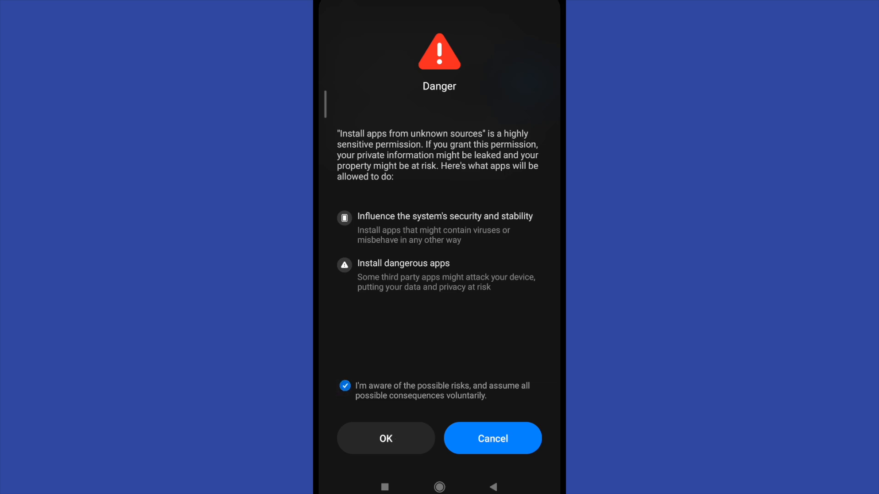
click(386, 438)
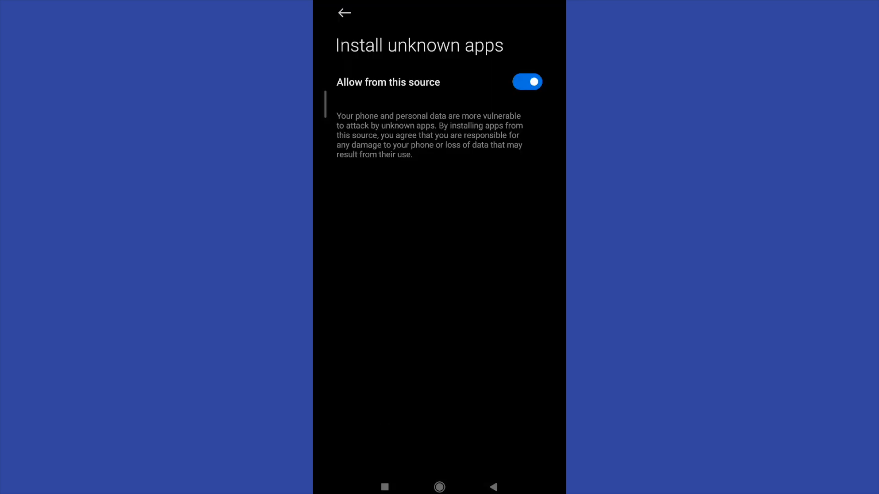